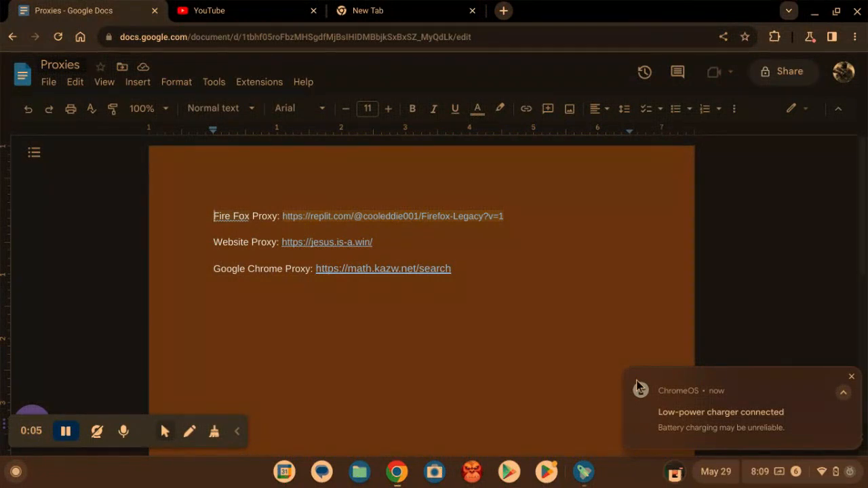
{"action": "mouse_move", "coordinate": [541, 206]}
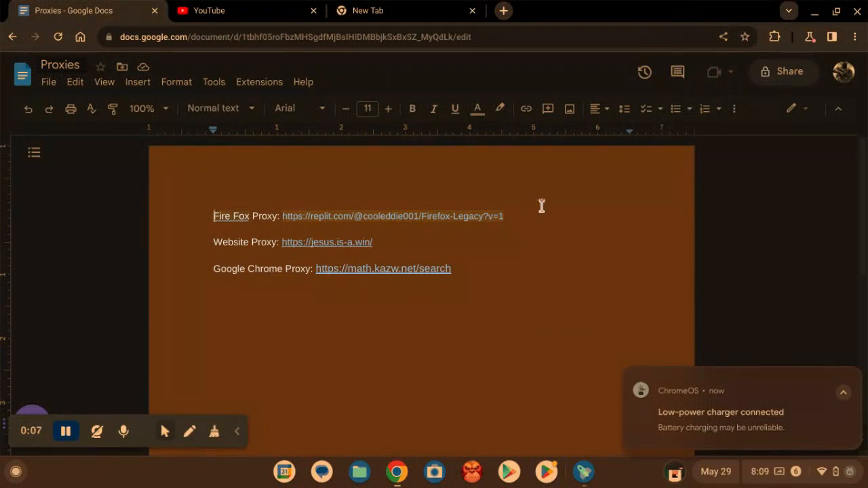
{"action": "mouse_move", "coordinate": [539, 208]}
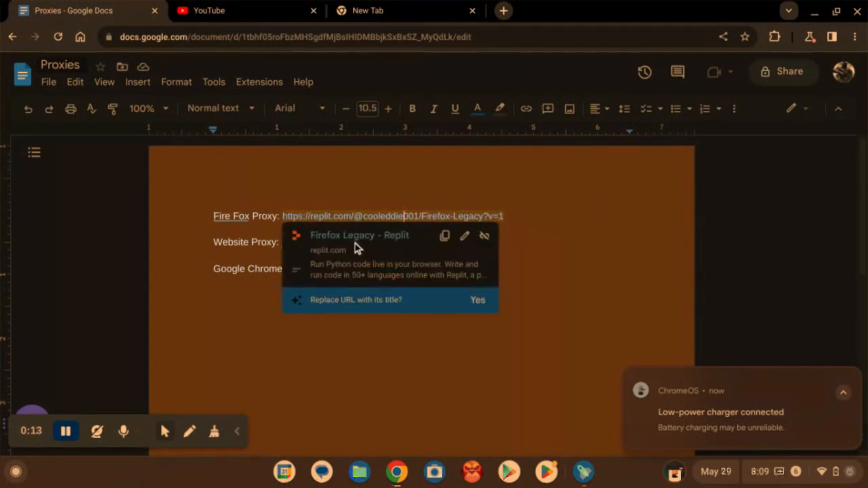
Step: Open the Firefox Legacy proxy on Replit and activate its embedded address bar
{"action": "left_click", "coordinate": [359, 235]}
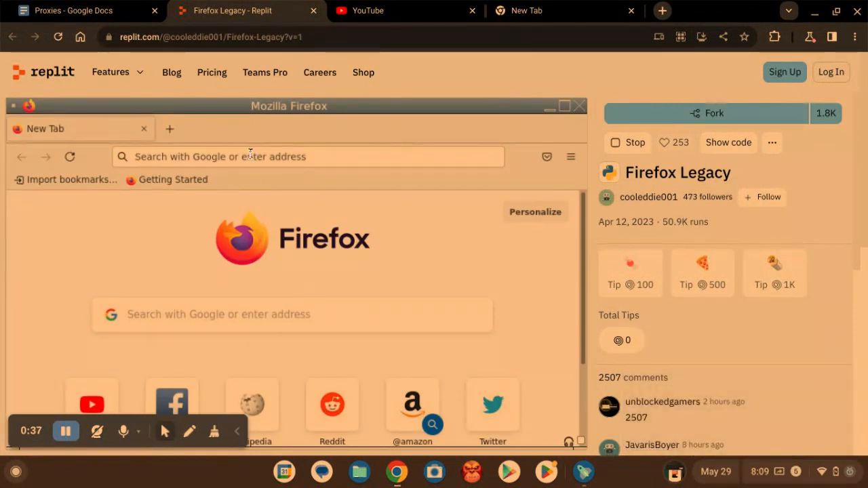
{"action": "left_click", "coordinate": [308, 157]}
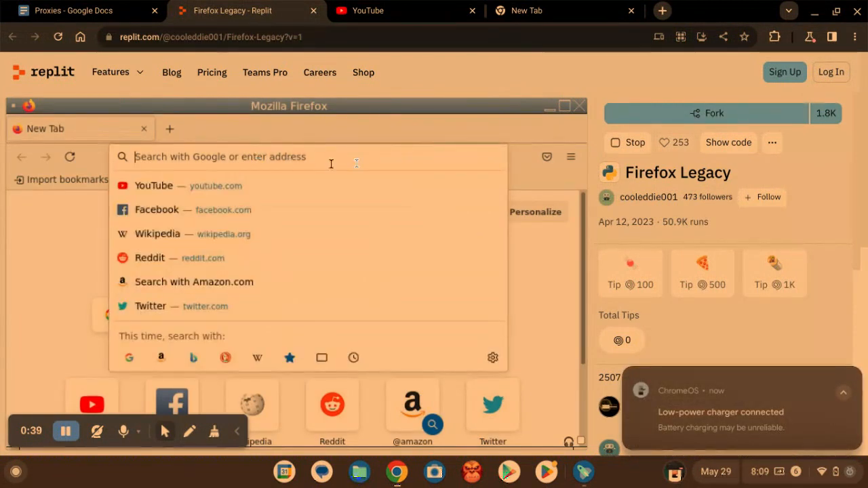
{"action": "mouse_move", "coordinate": [405, 35]}
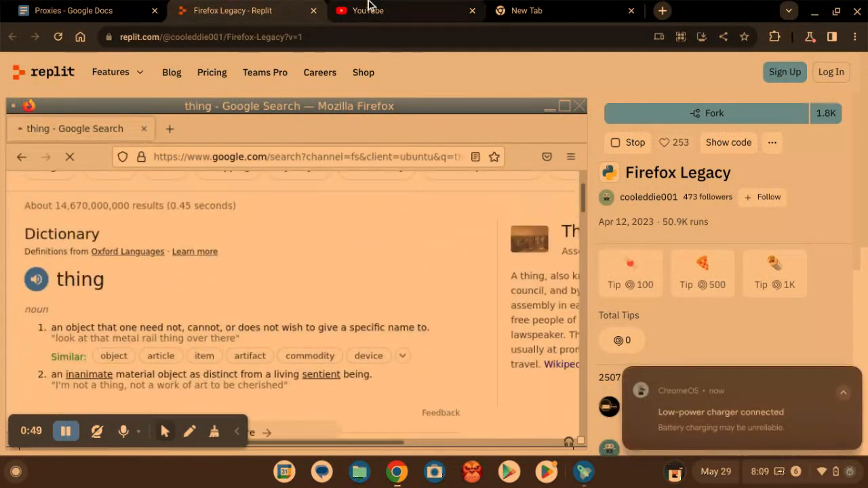
{"action": "mouse_move", "coordinate": [235, 10]}
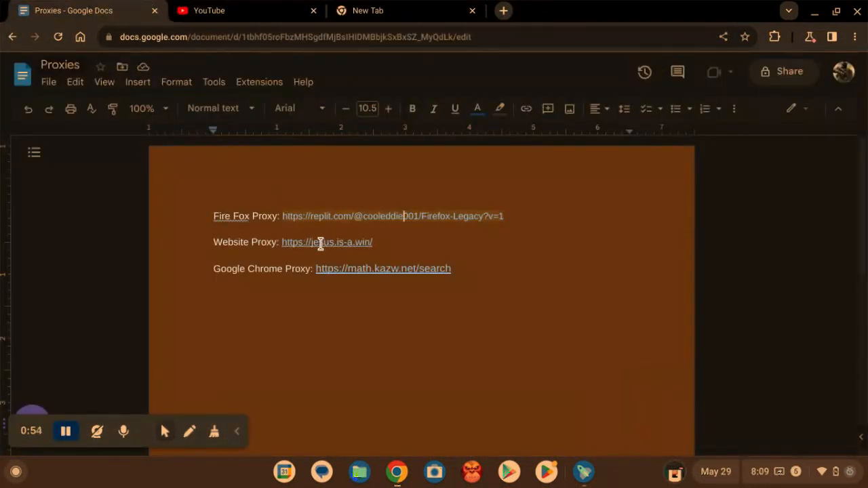
Step: Open the jesus.is-a.win Elixir proxy, search 'discord', and load Discord from the sidebar
{"action": "left_click", "coordinate": [327, 242]}
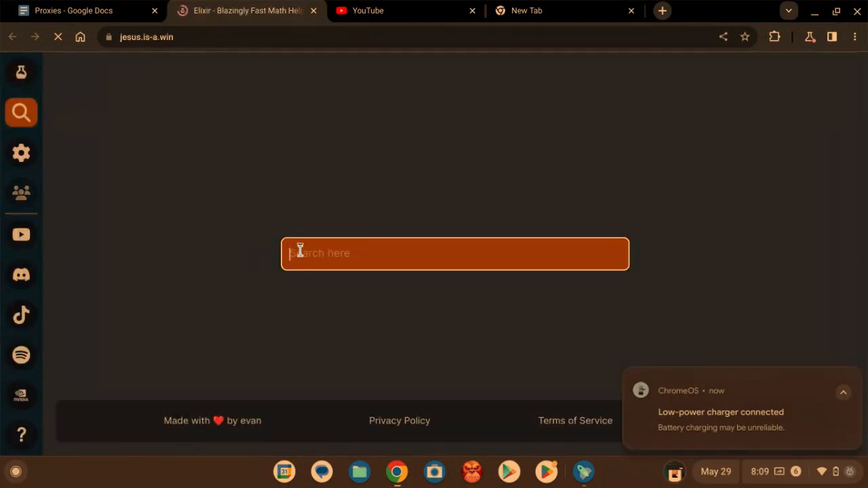
{"action": "type", "text": "d"}
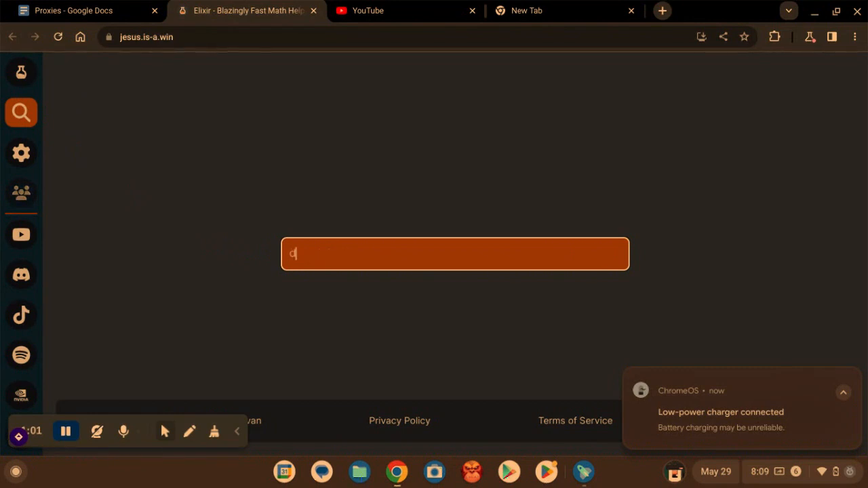
{"action": "type", "text": "iscord"}
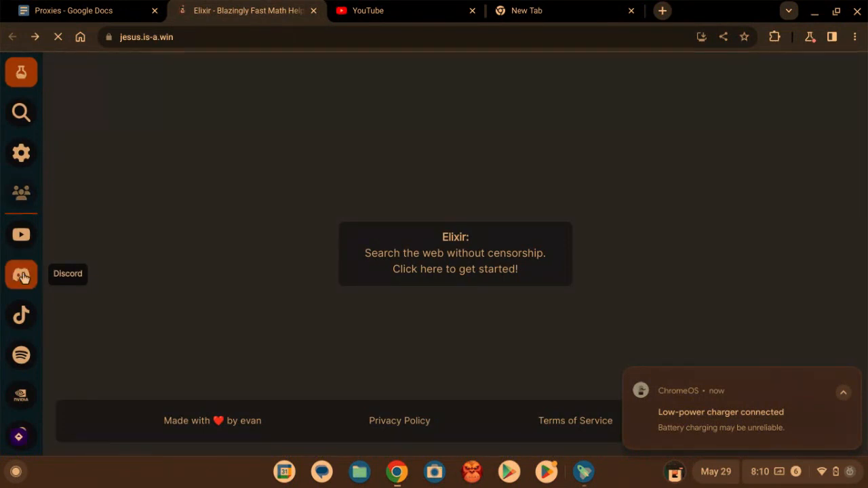
{"action": "left_click", "coordinate": [21, 274]}
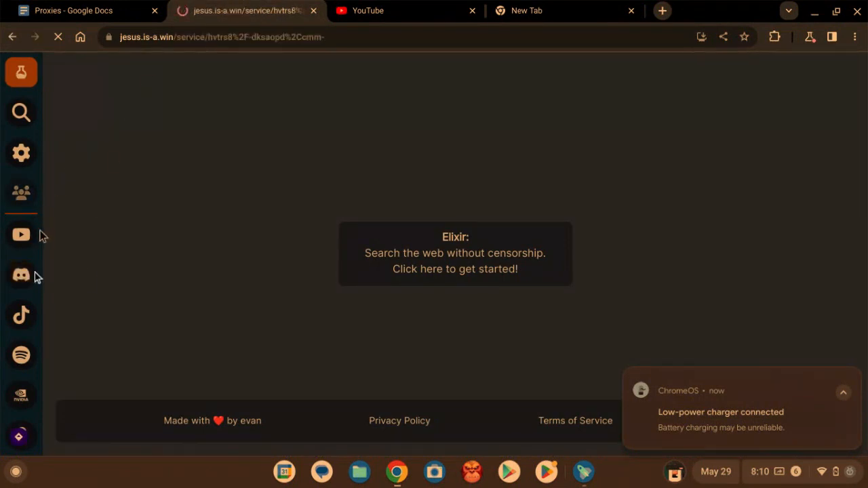
{"action": "left_click", "coordinate": [21, 275]}
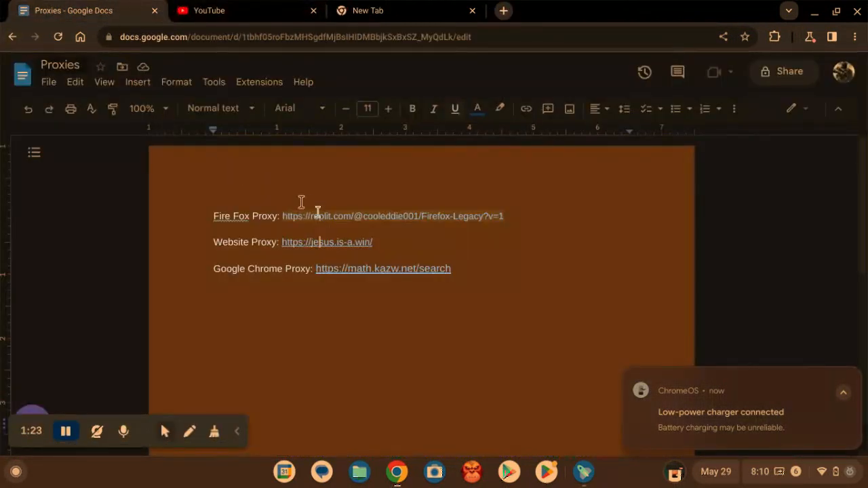
Step: Open the math.kazw.net Kazwire proxy, load discord.com inside it, and return to Proxies
{"action": "left_click", "coordinate": [383, 268]}
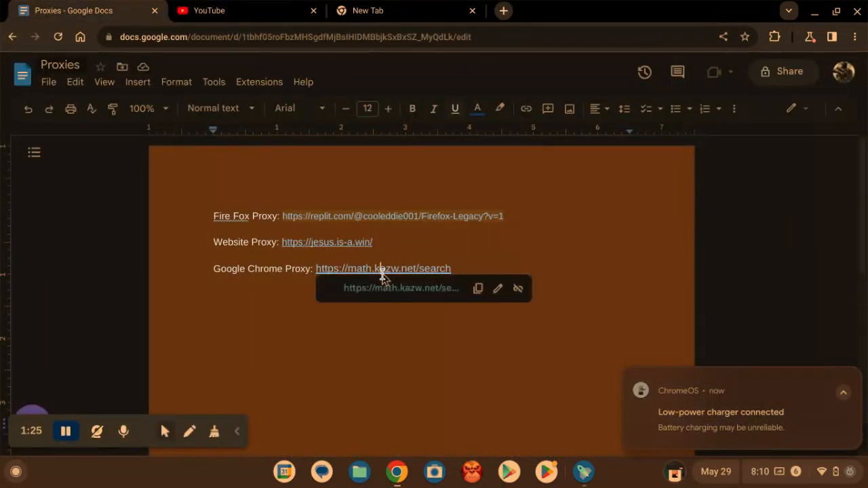
{"action": "left_click", "coordinate": [382, 268]}
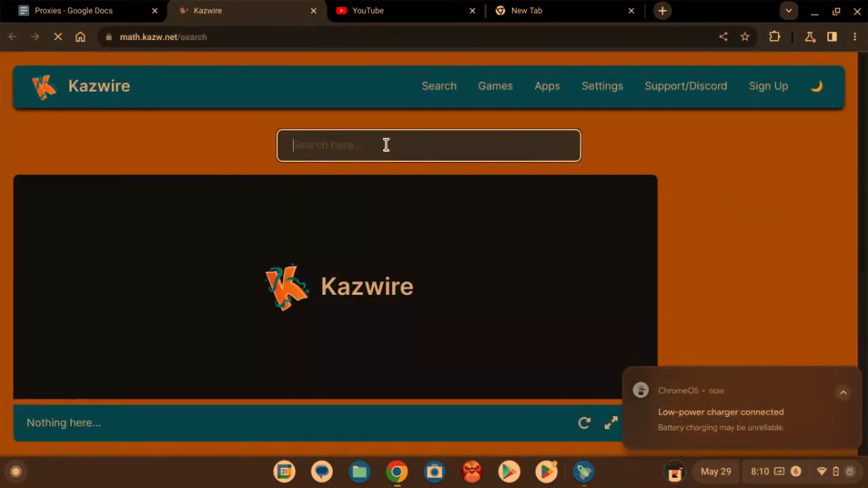
{"action": "type", "text": "discord.com"}
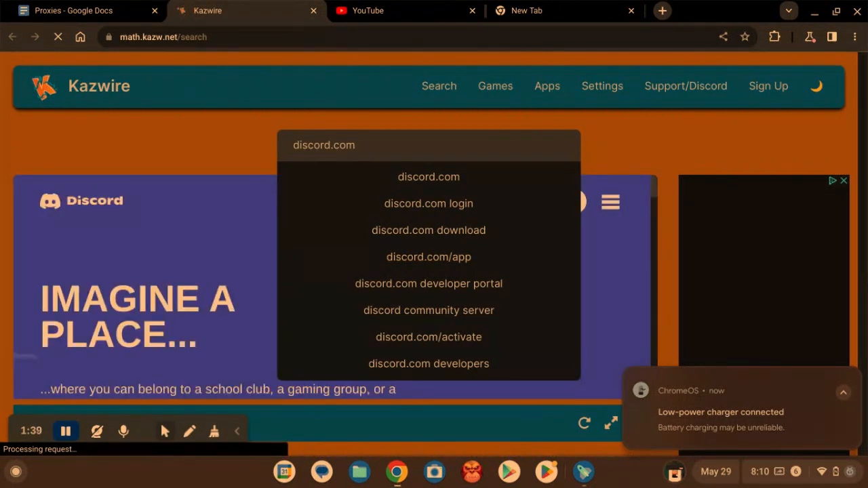
{"action": "mouse_move", "coordinate": [194, 162]}
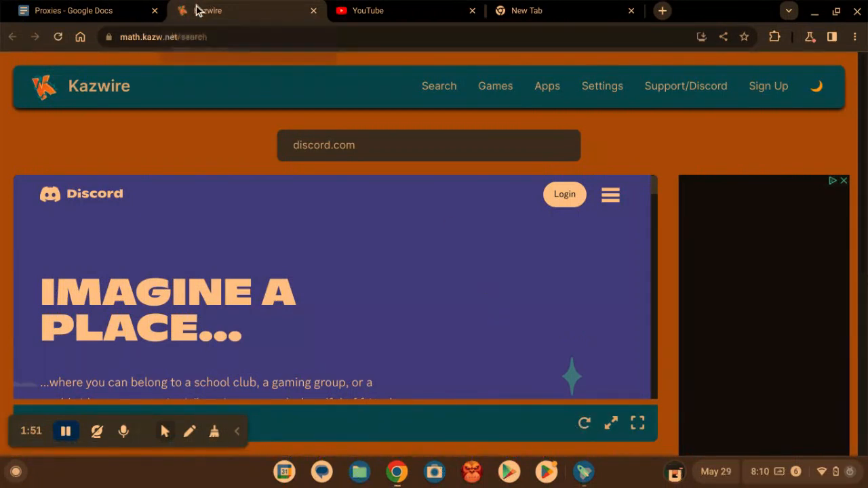
{"action": "left_click", "coordinate": [82, 10]}
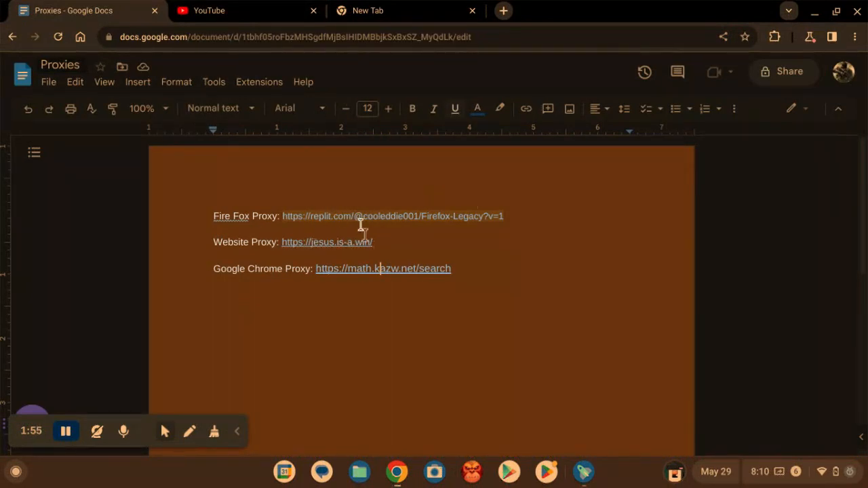
{"action": "mouse_move", "coordinate": [358, 216]}
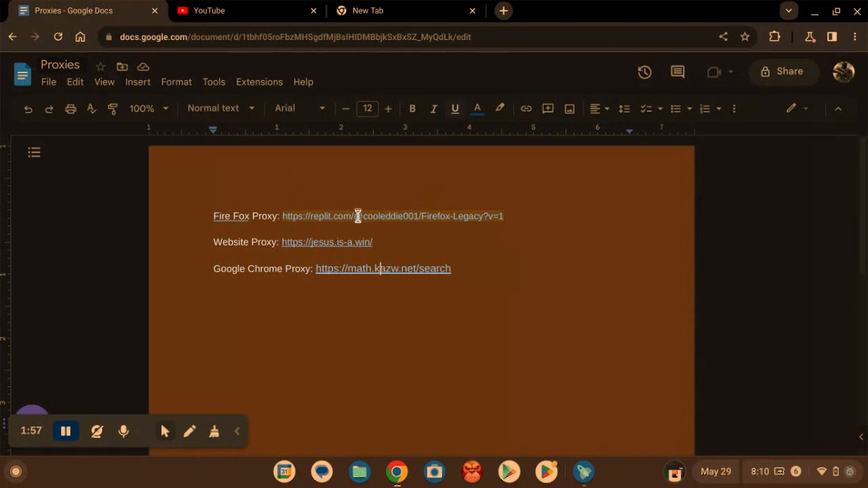